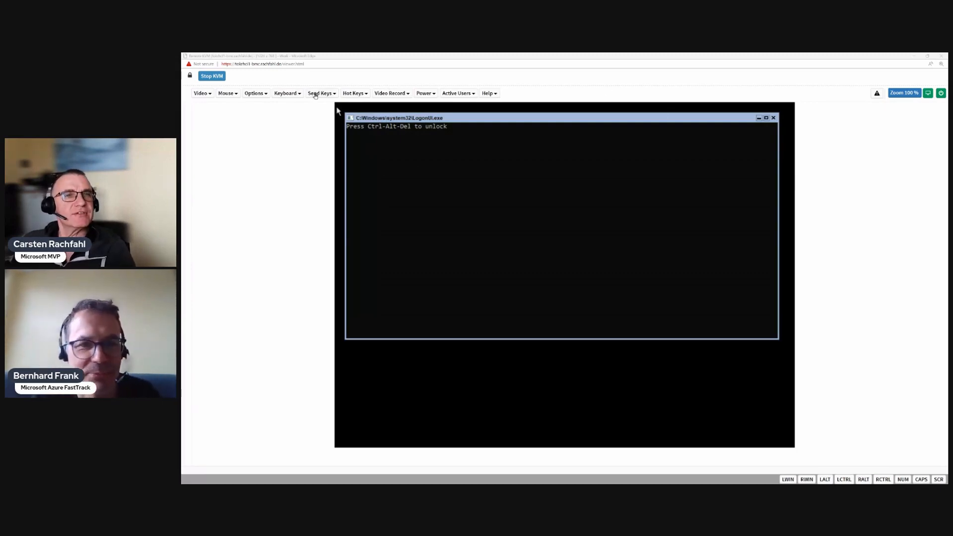
Unlock the server with Ctrl+Alt+Del and sign in as Administrator with the password
left_click(321, 93)
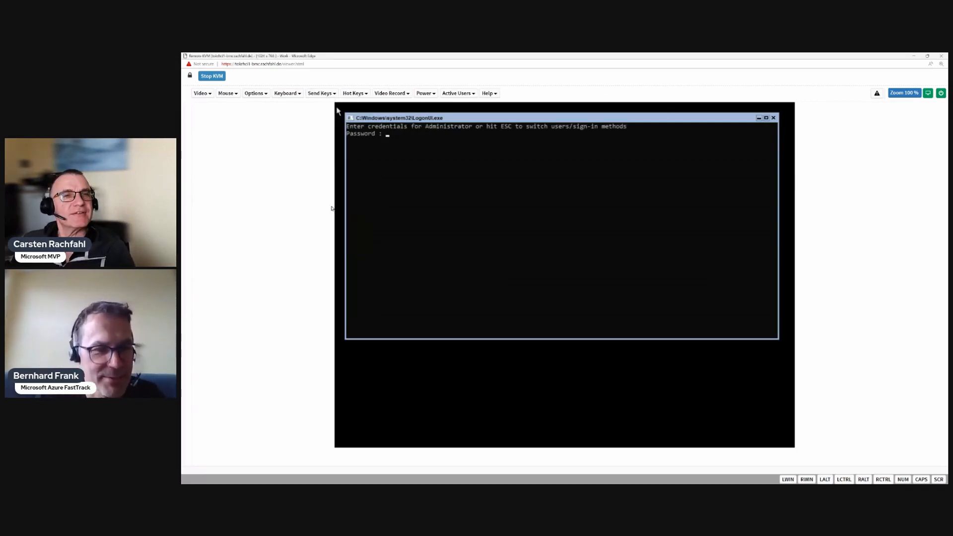
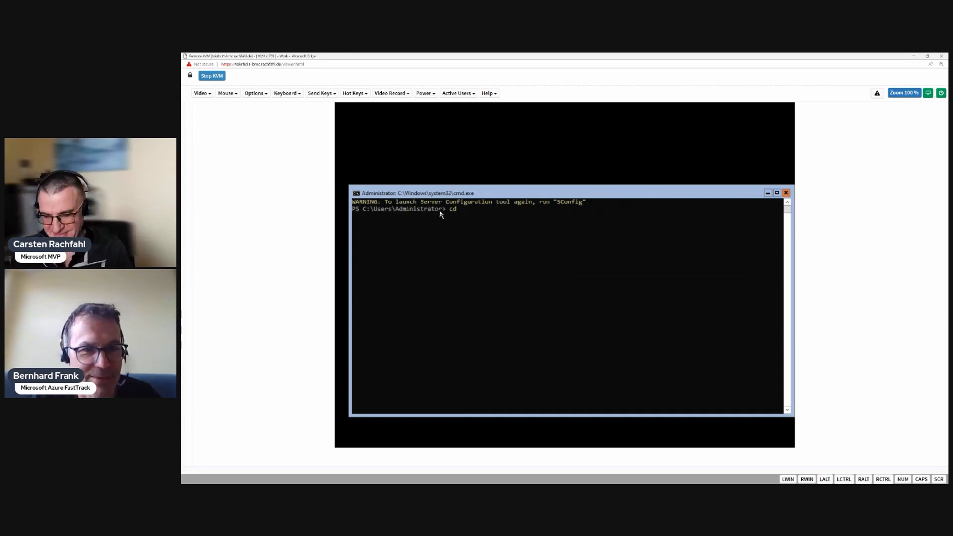
List C:\System\Scripts and open Install-Features.ps1 in Notepad
type("\\sys")
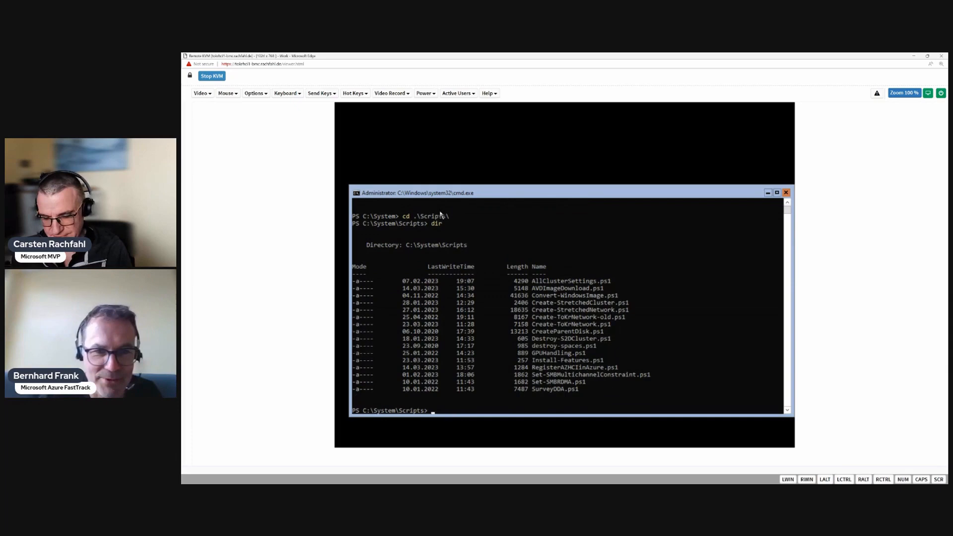
type("notepad .\\Install-Features.ps1")
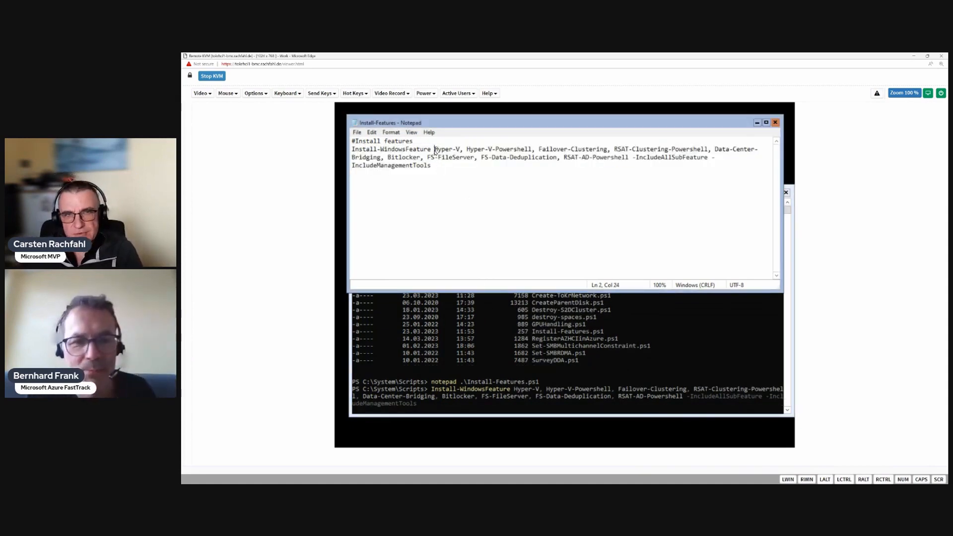
Copy the Install-WindowsFeature line from Notepad and run it in PowerShell
left_click_drag(434, 149, 530, 149)
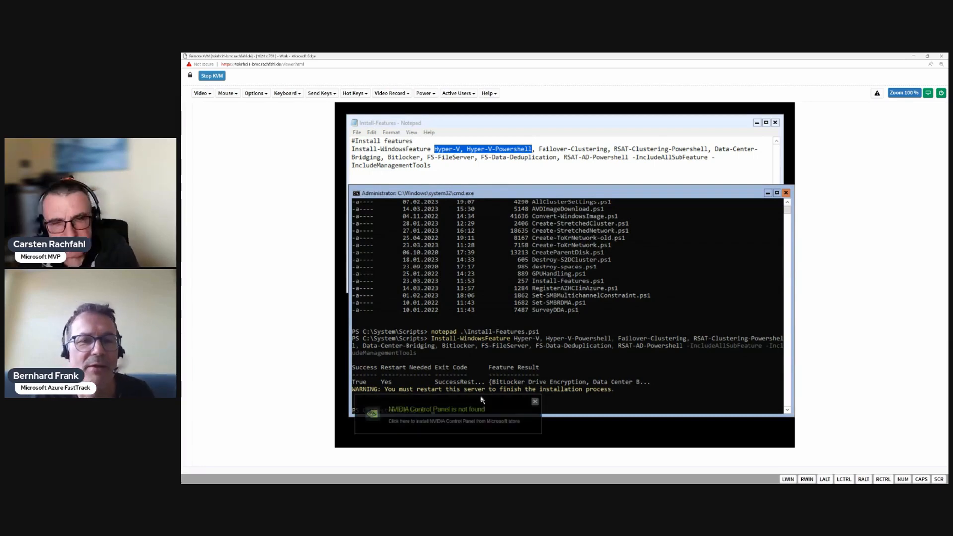
mouse_move(519, 403)
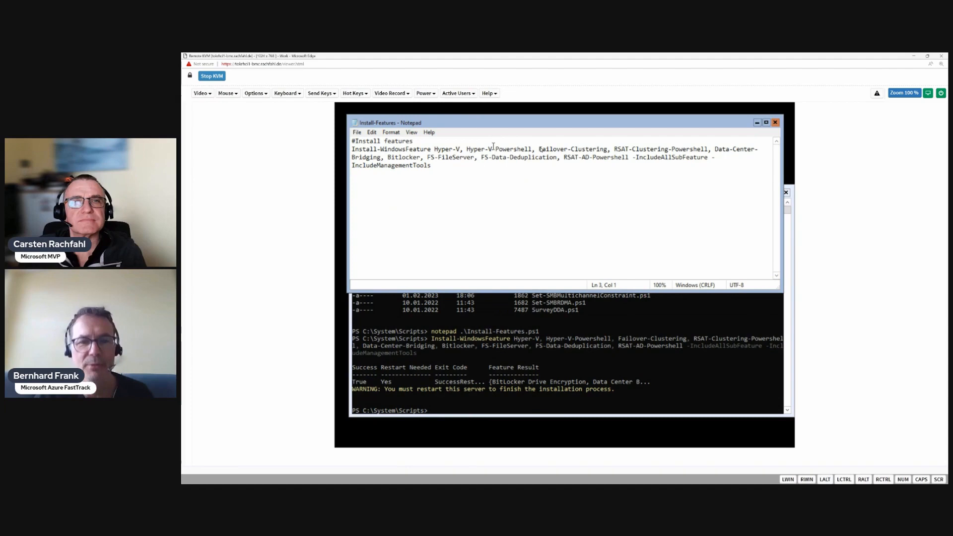
double_click(557, 149)
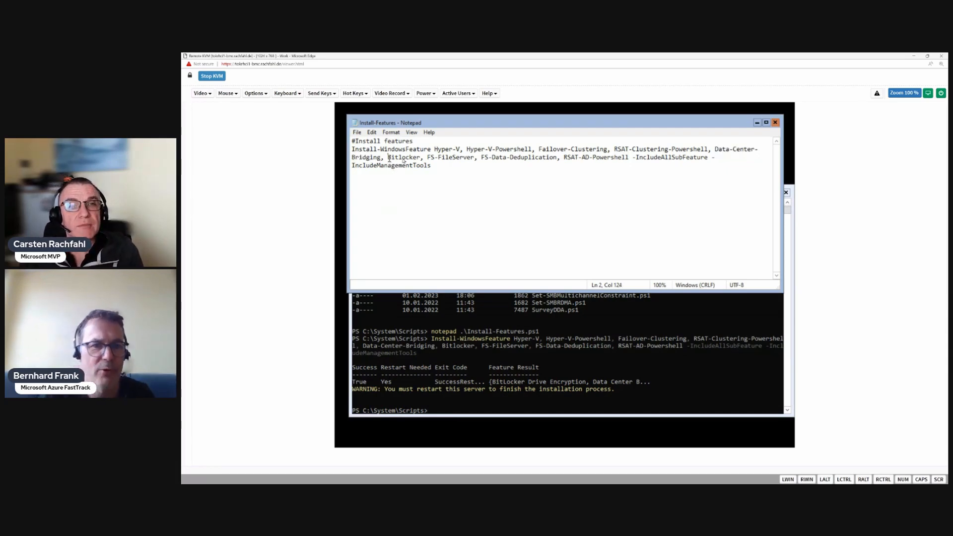
left_click_drag(388, 157, 558, 157)
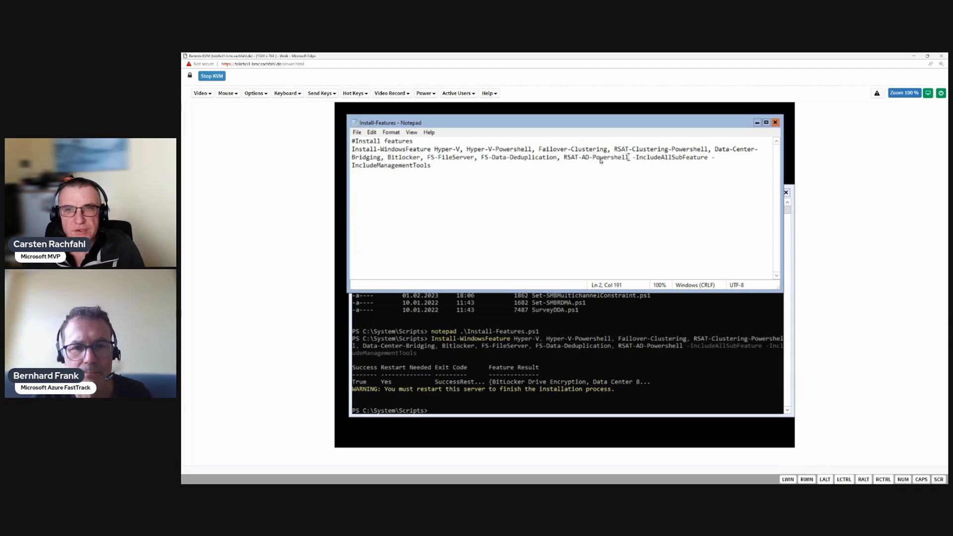
double_click(596, 157)
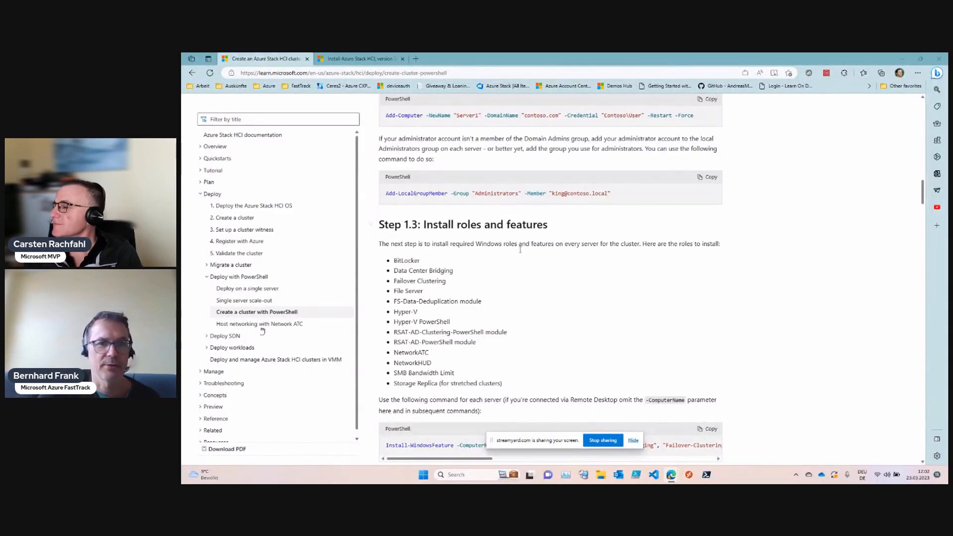
Scroll the Azure Stack HCI guide to Step 1.3: Install roles and features
scroll("down", 3)
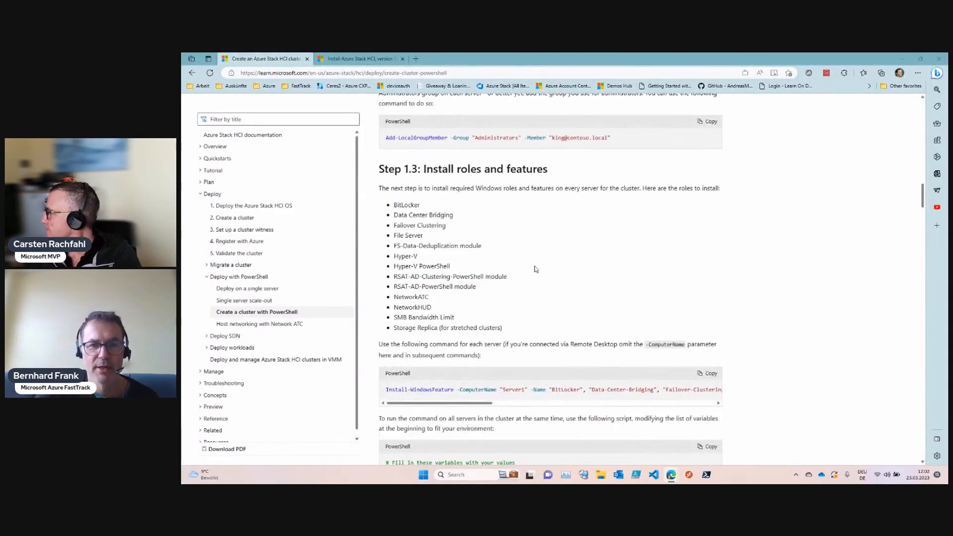